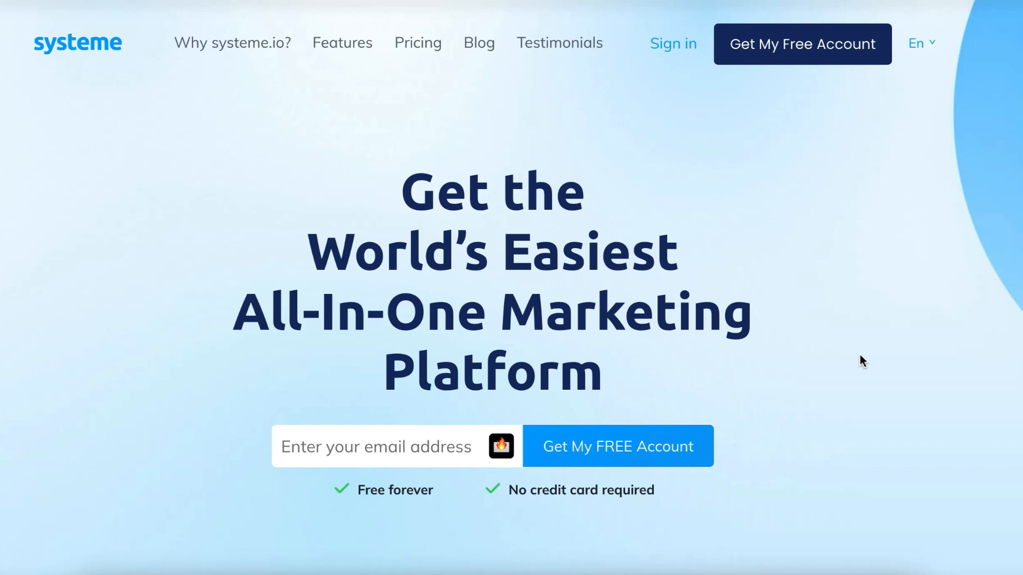
pyautogui.moveTo(231, 44)
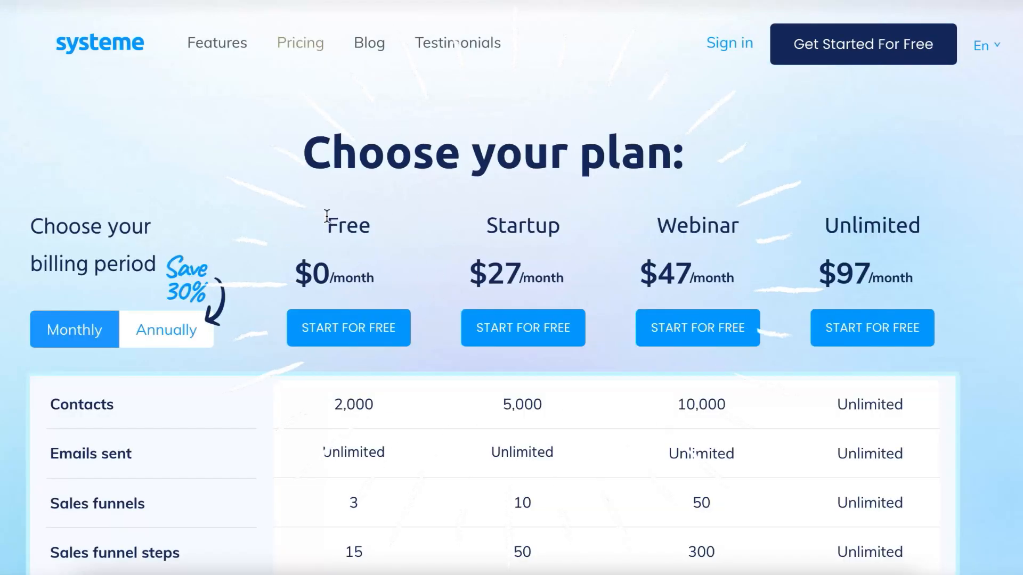
pyautogui.moveTo(424, 281)
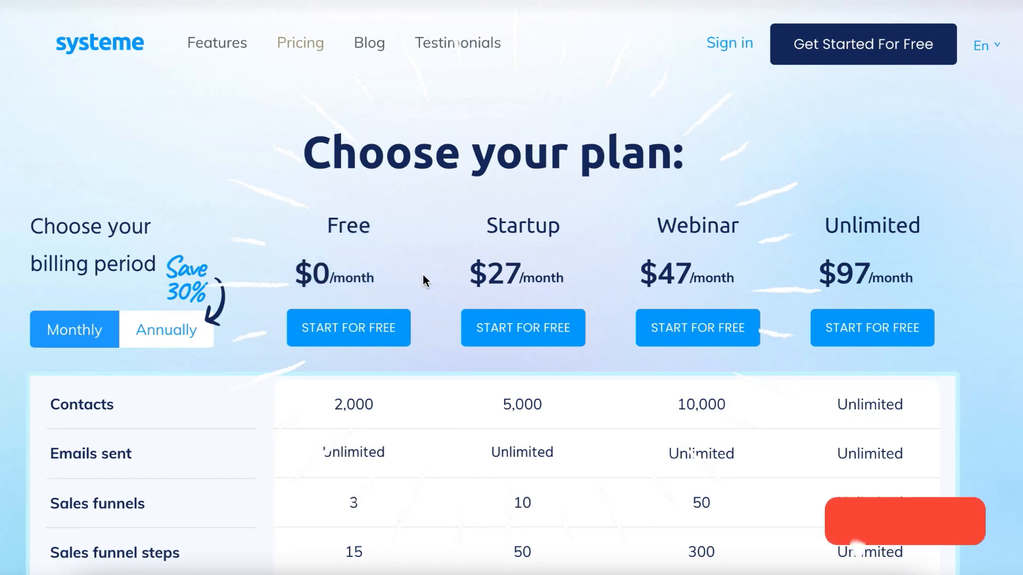
pyautogui.scroll(-3)
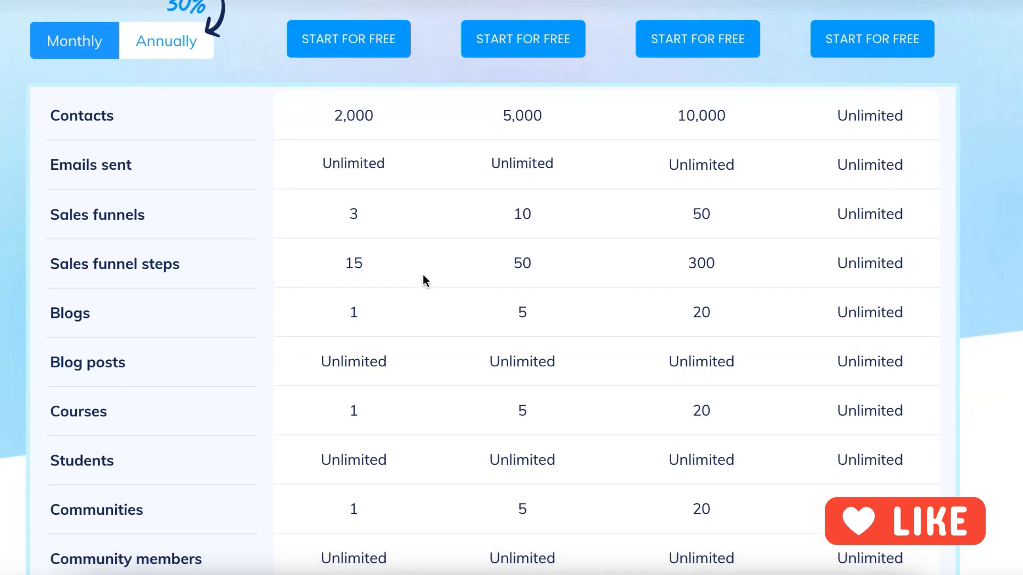
pyautogui.scroll(-3)
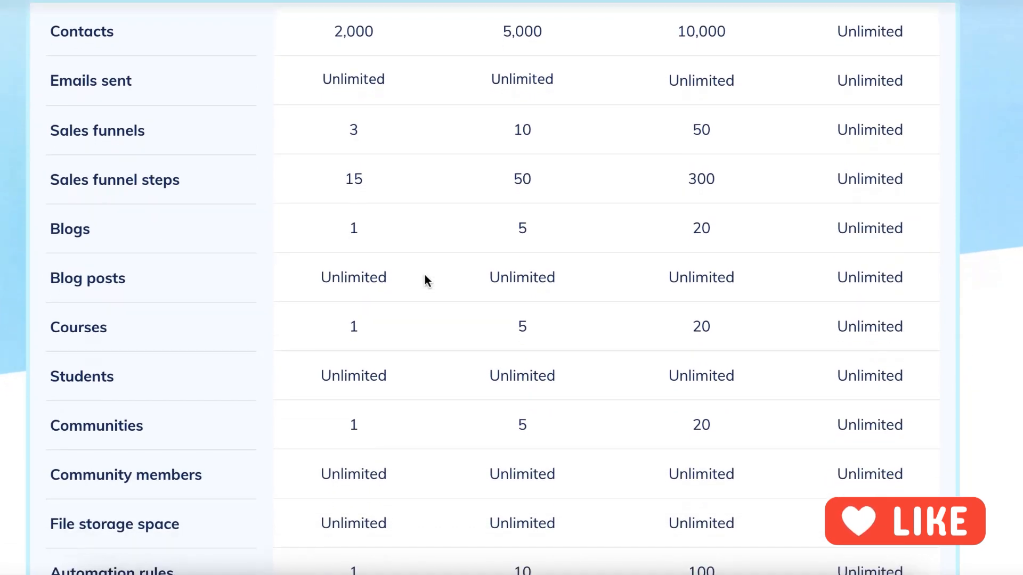
pyautogui.scroll(-3)
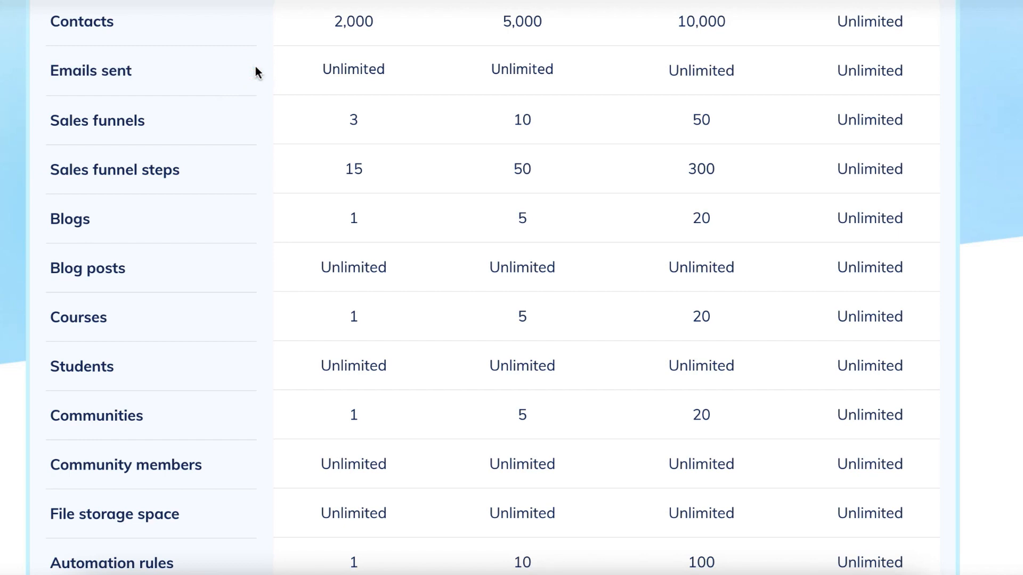
pyautogui.moveTo(154, 120)
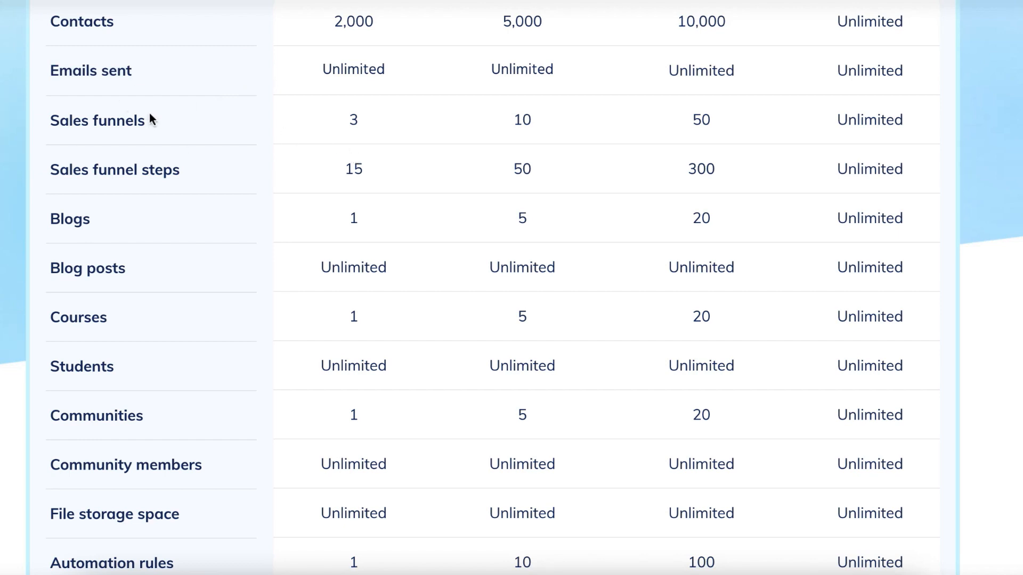
pyautogui.moveTo(178, 197)
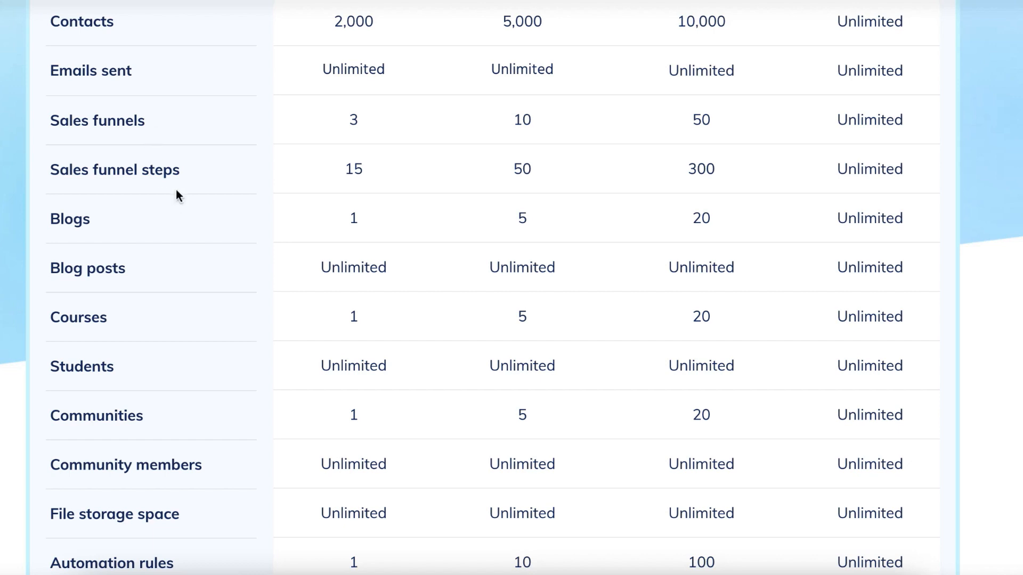
pyautogui.moveTo(274, 189)
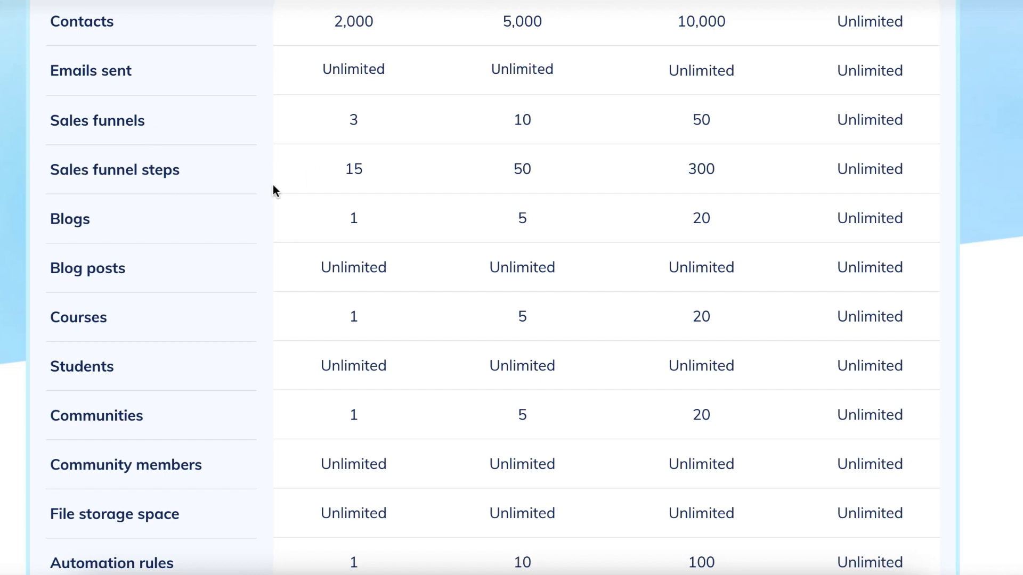
pyautogui.moveTo(225, 258)
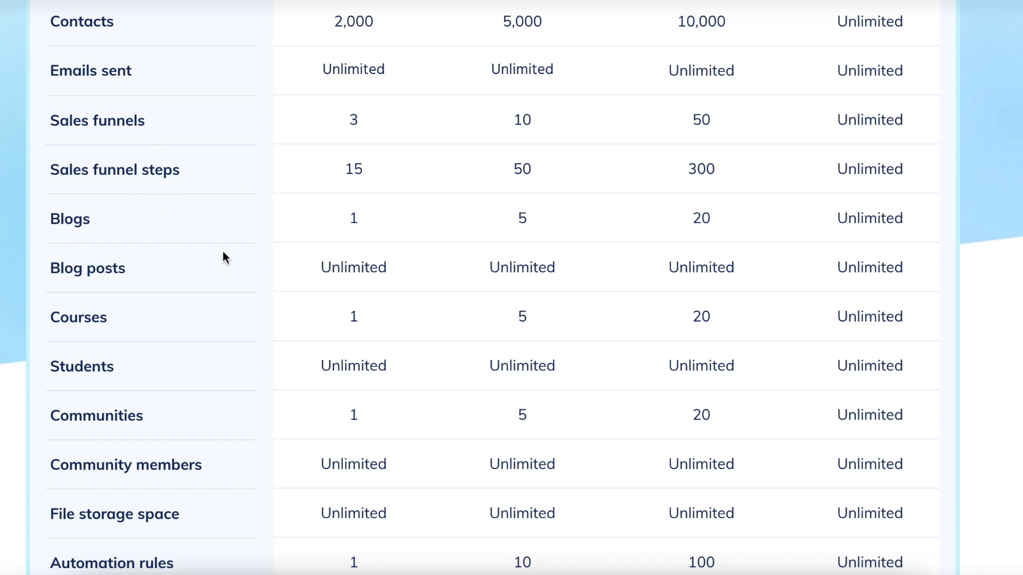
pyautogui.moveTo(198, 319)
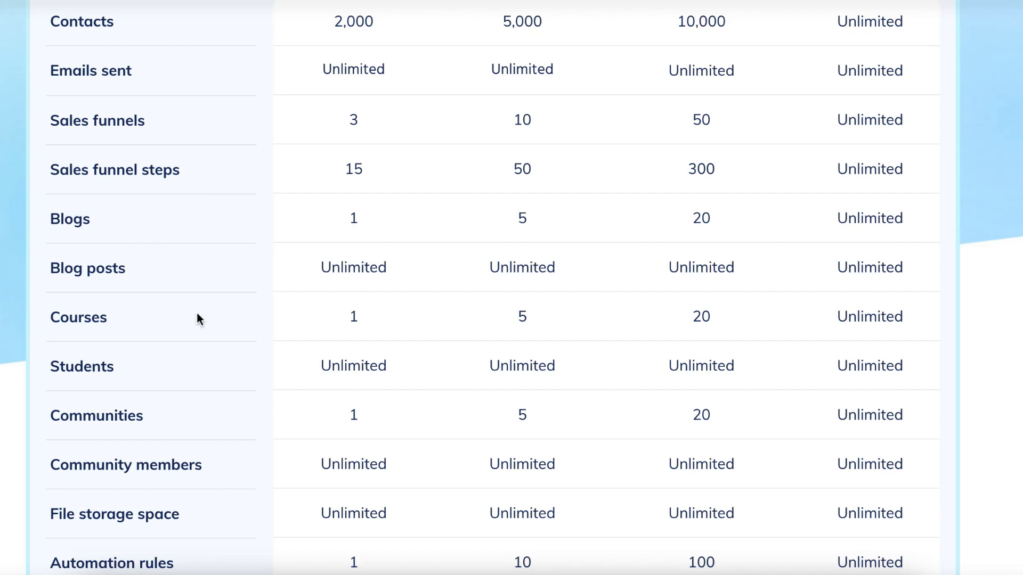
# Scroll the plan comparison through payment integrations, support, custom domains and webinar limits
pyautogui.scroll(-3)
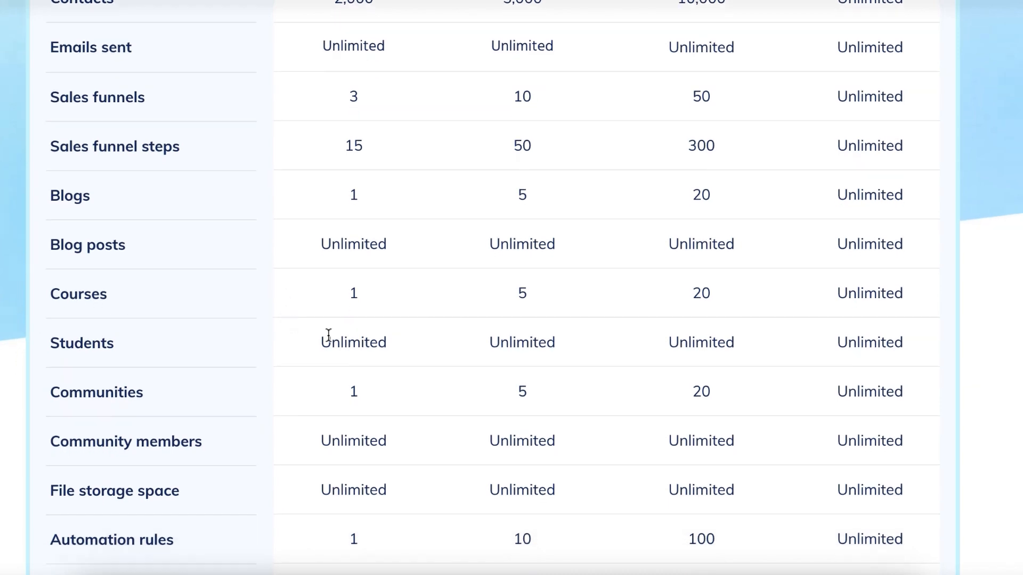
pyautogui.scroll(-3)
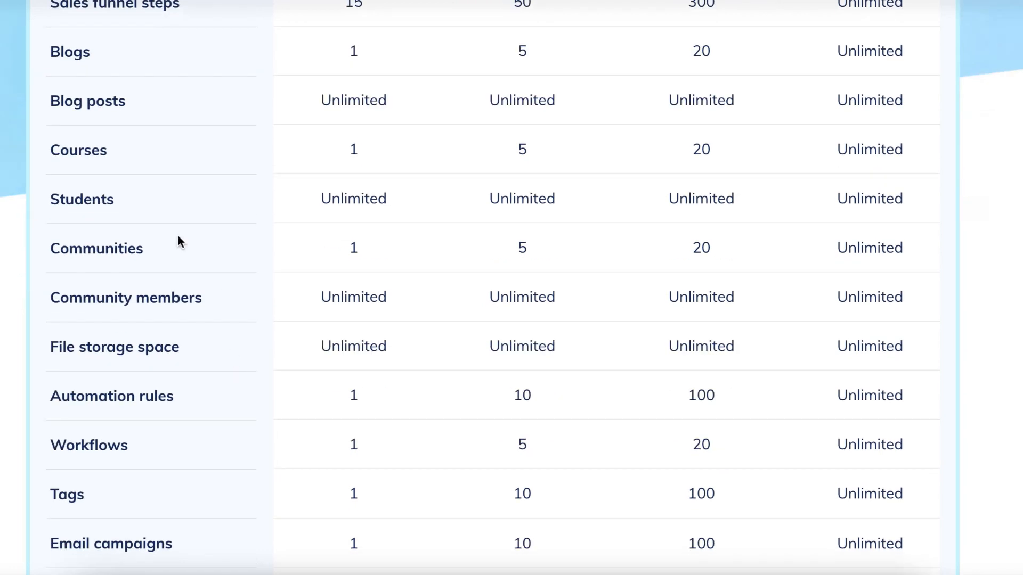
pyautogui.scroll(-3)
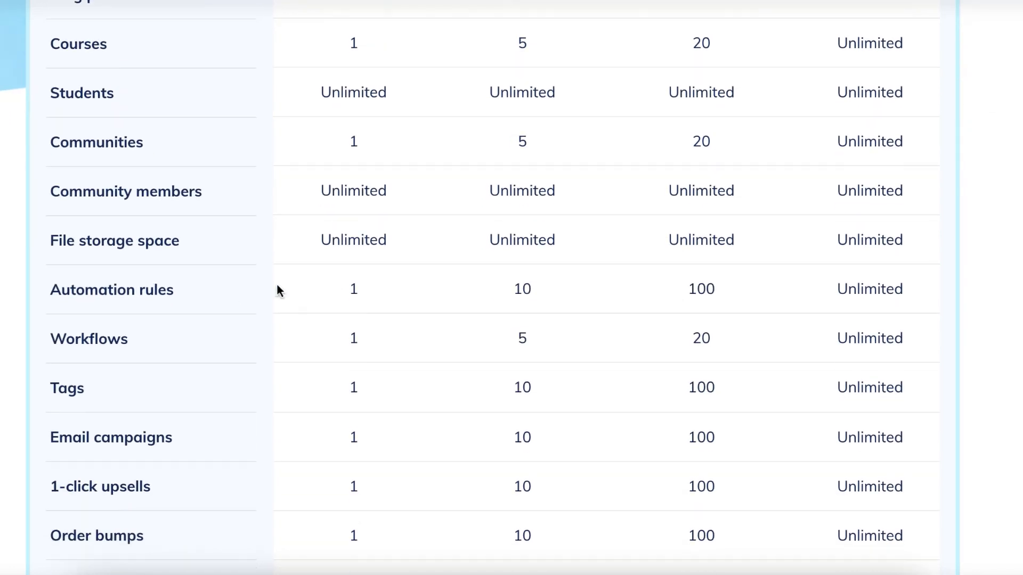
pyautogui.scroll(-3)
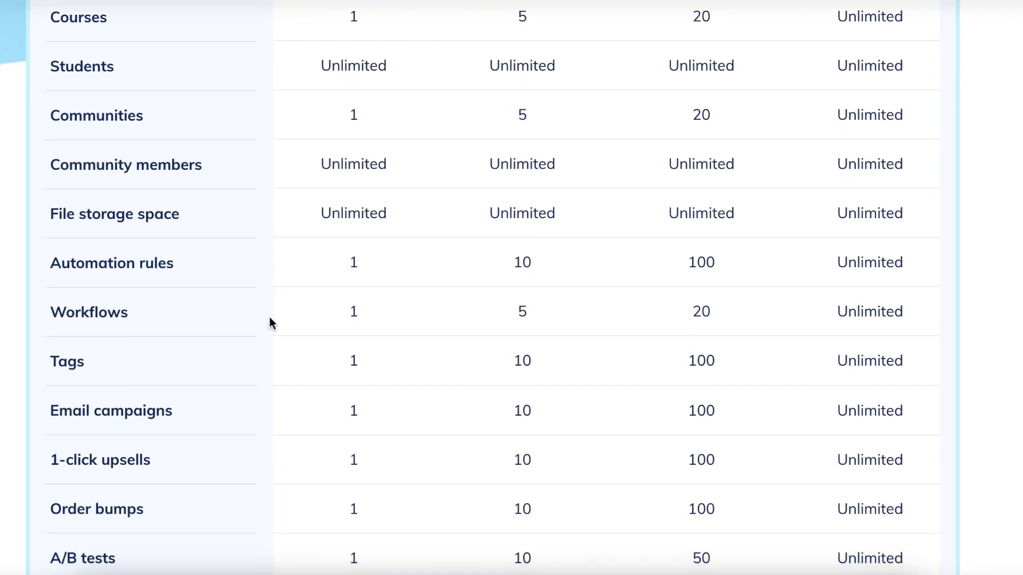
pyautogui.scroll(-3)
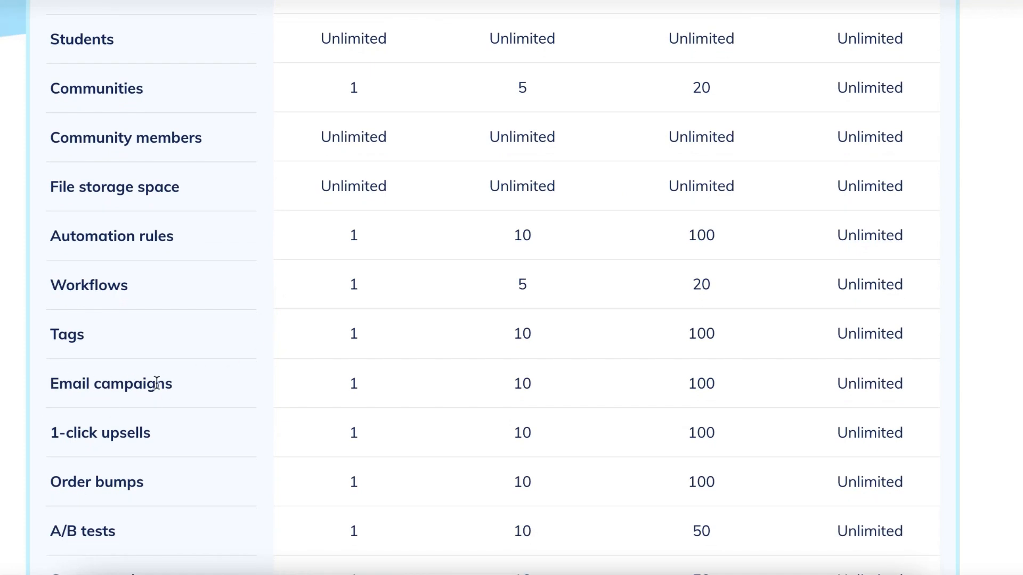
pyautogui.scroll(-3)
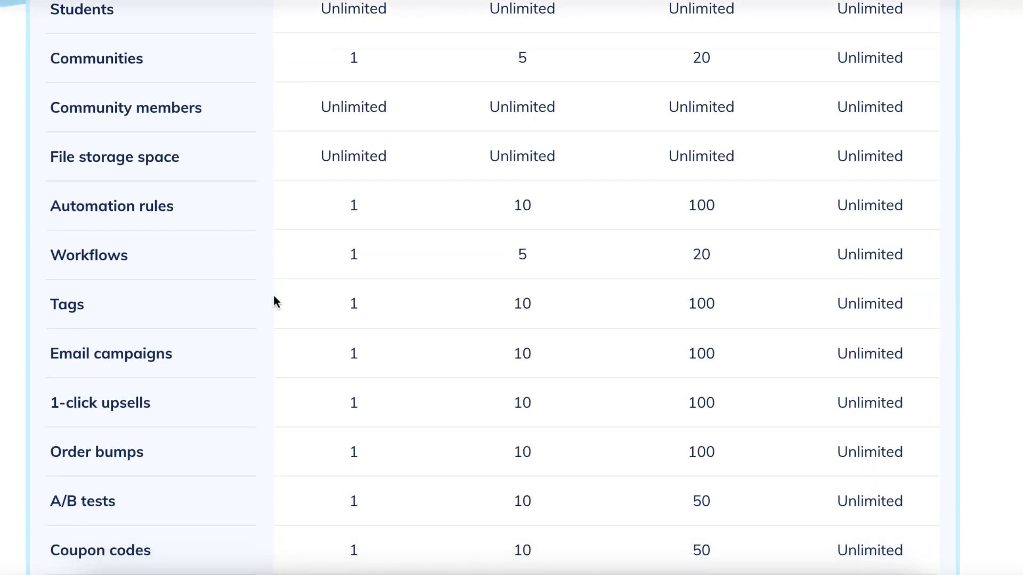
pyautogui.scroll(-3)
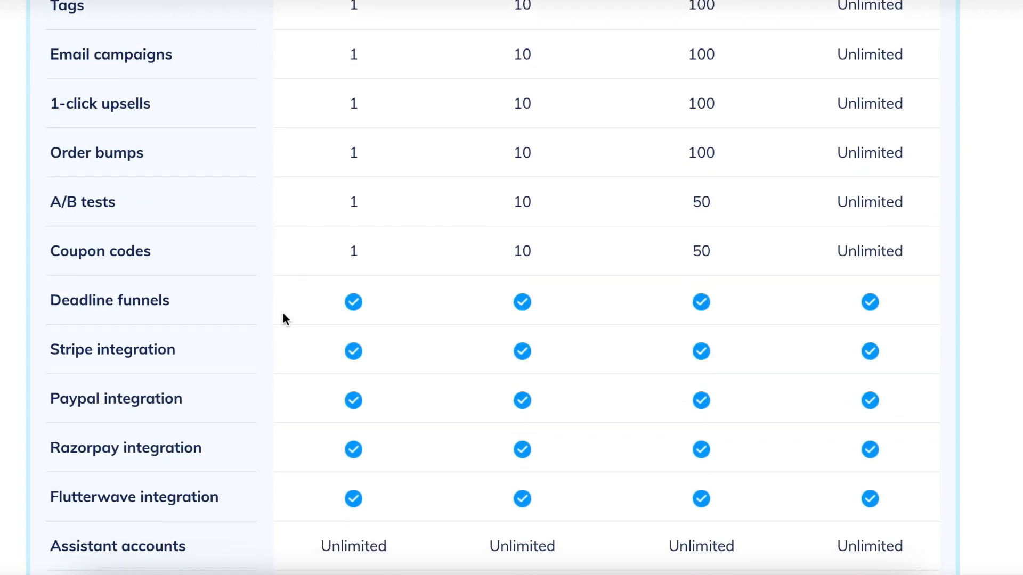
pyautogui.moveTo(235, 320)
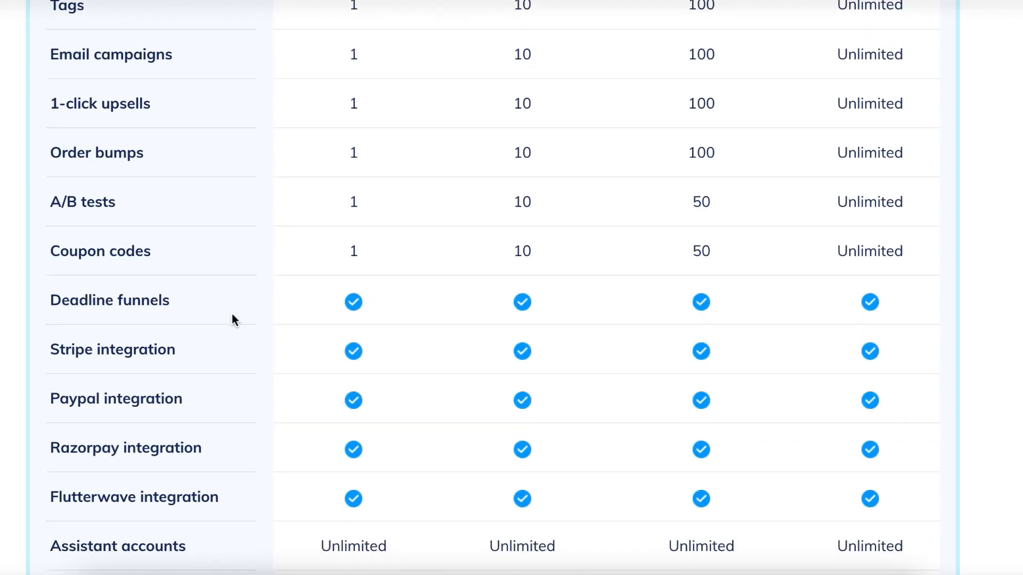
pyautogui.moveTo(215, 405)
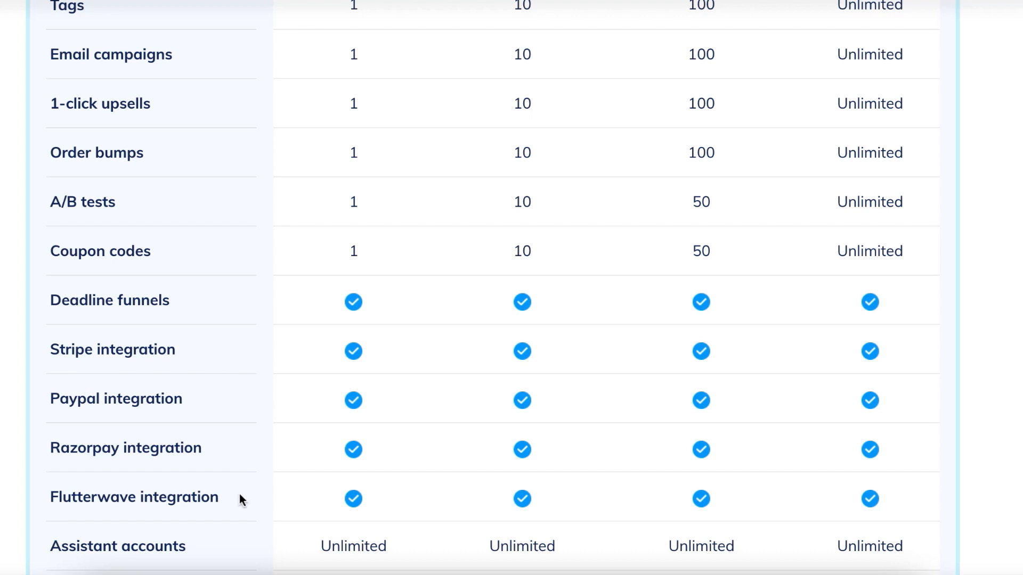
pyautogui.scroll(-3)
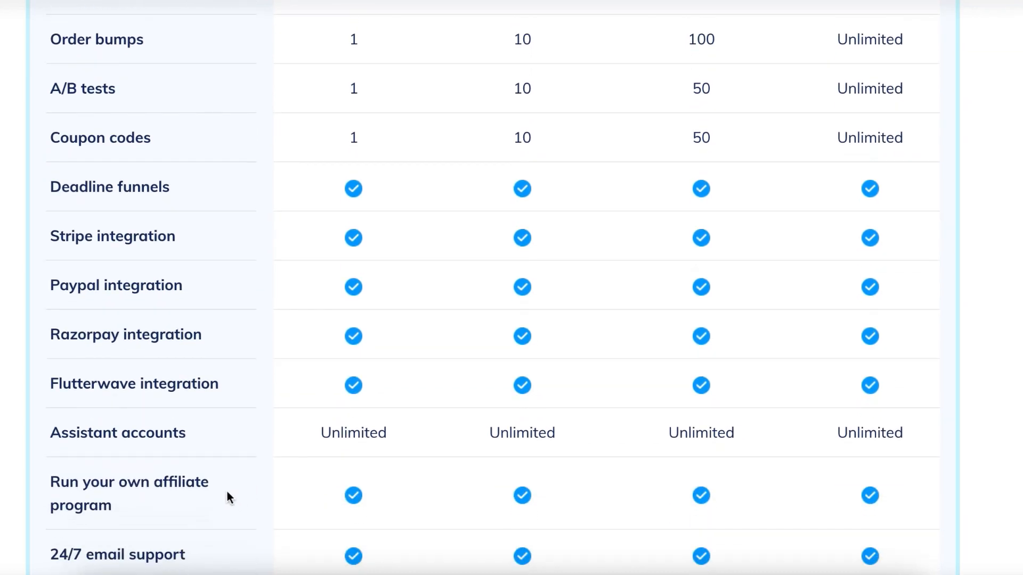
pyautogui.scroll(-3)
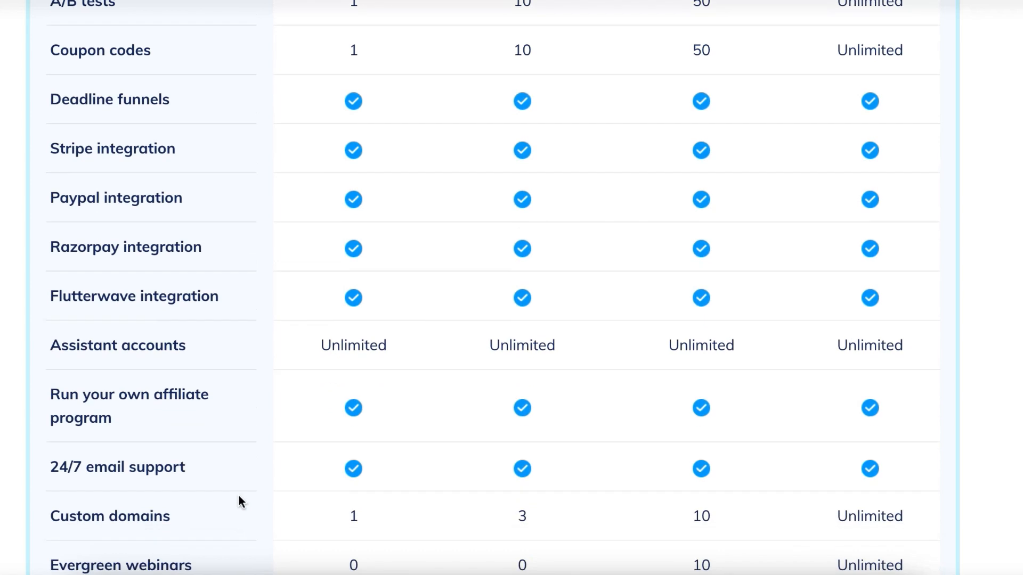
pyautogui.moveTo(257, 465)
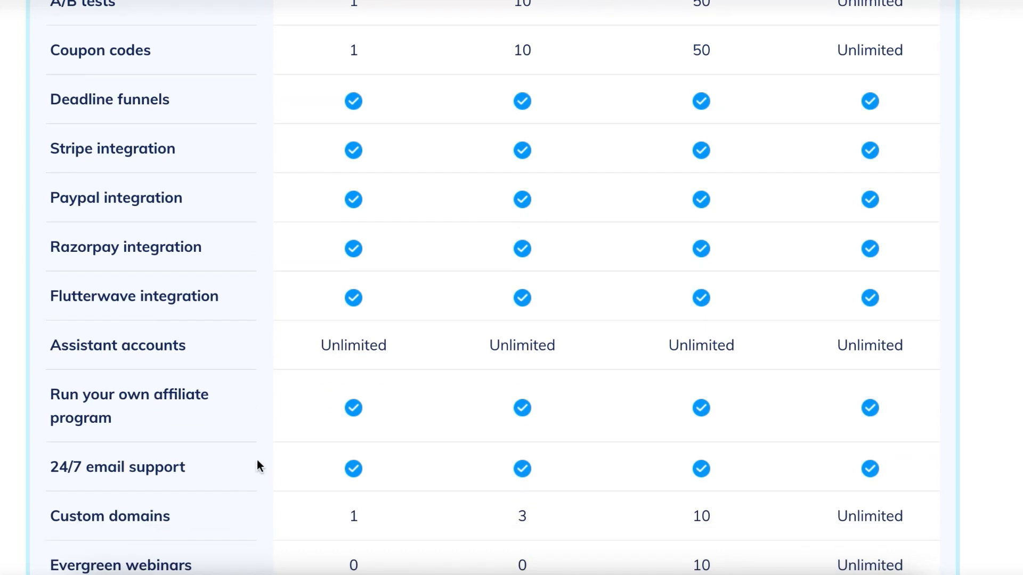
pyautogui.scroll(3)
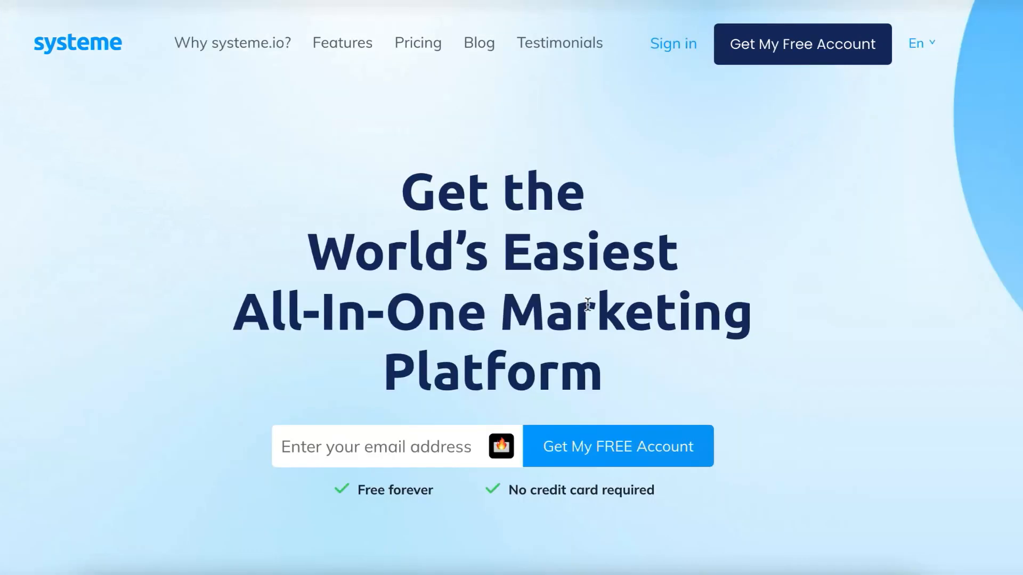
# Scroll past the sales funnel and website-building sections, then reach the zero-sales dashboard
pyautogui.scroll(-3)
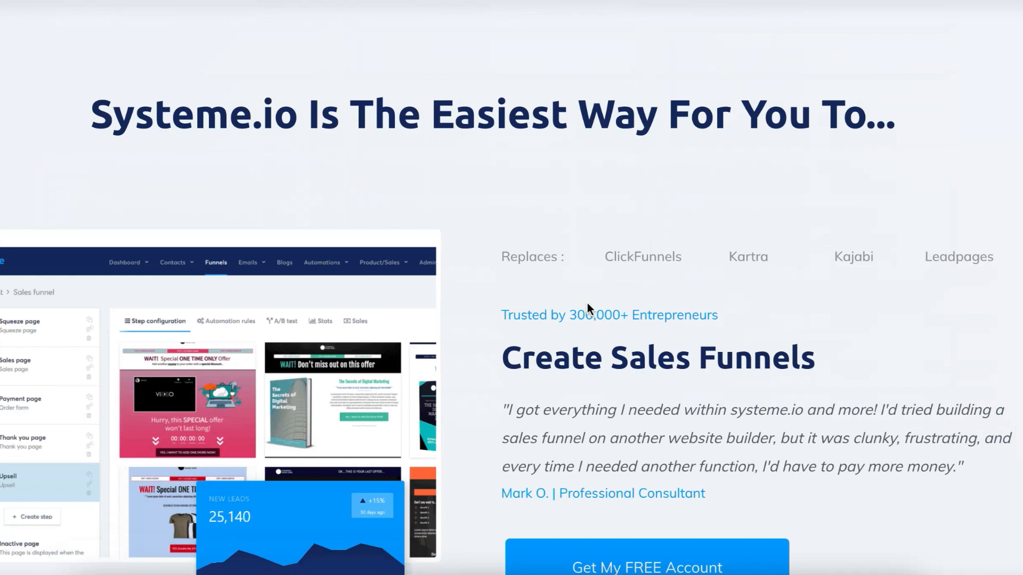
pyautogui.scroll(-3)
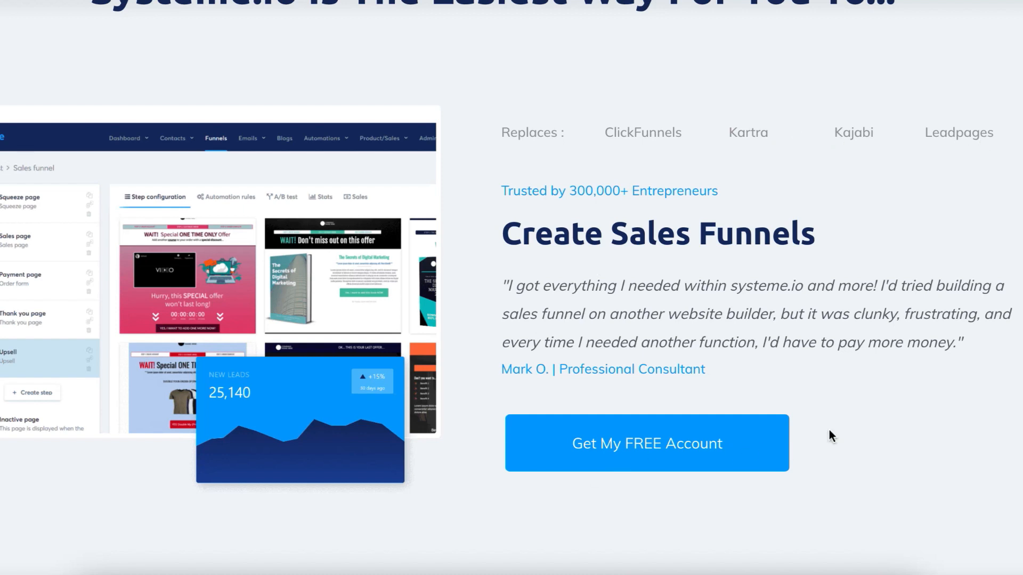
pyautogui.moveTo(823, 431)
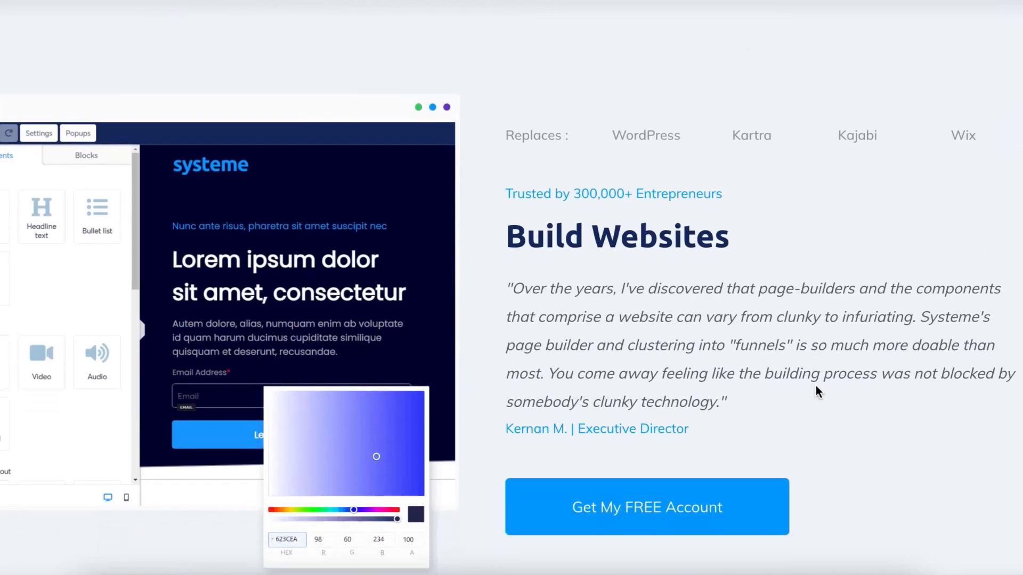
pyautogui.scroll(-3)
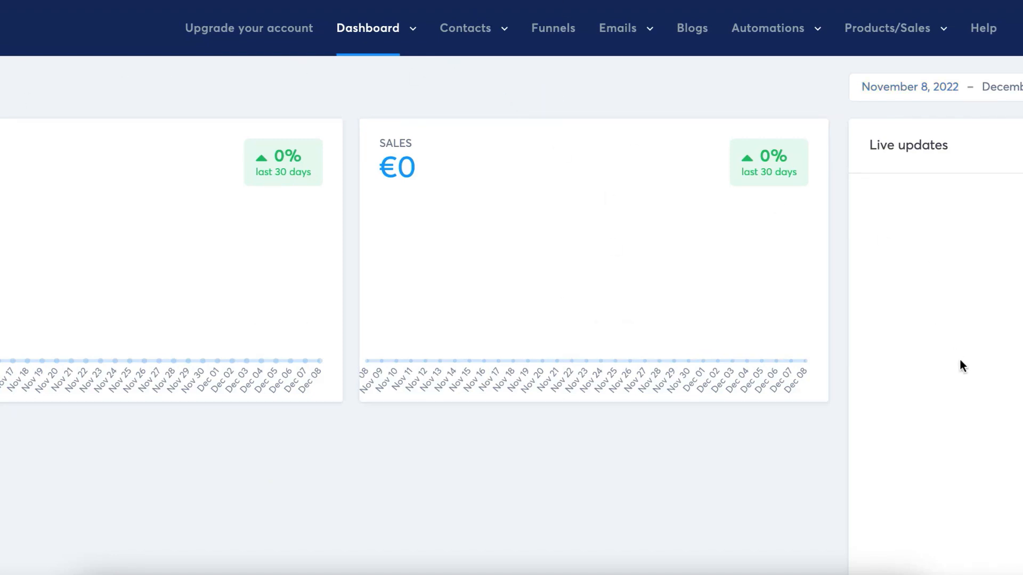
pyautogui.click(367, 28)
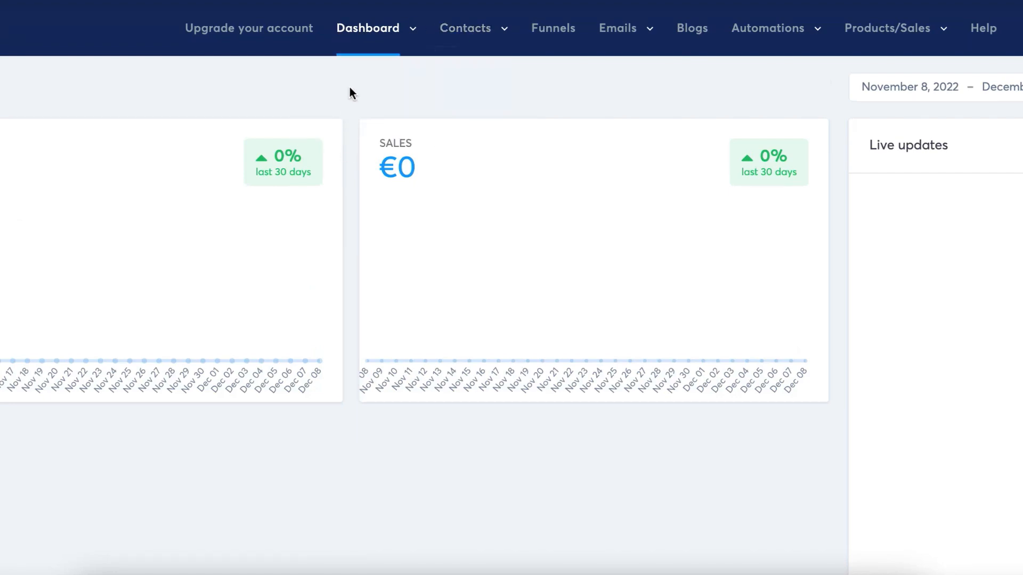
pyautogui.click(367, 28)
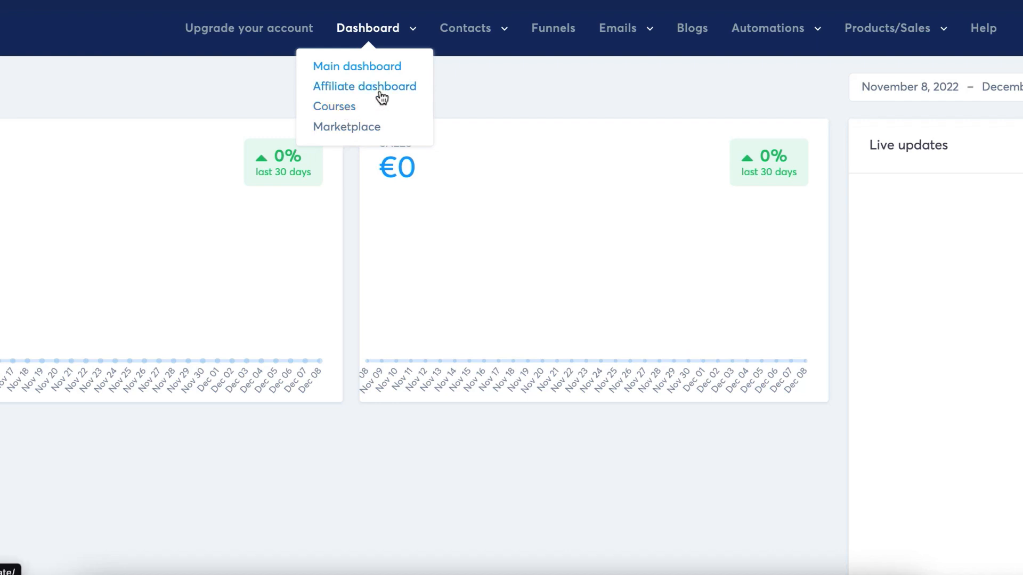
pyautogui.moveTo(441, 59)
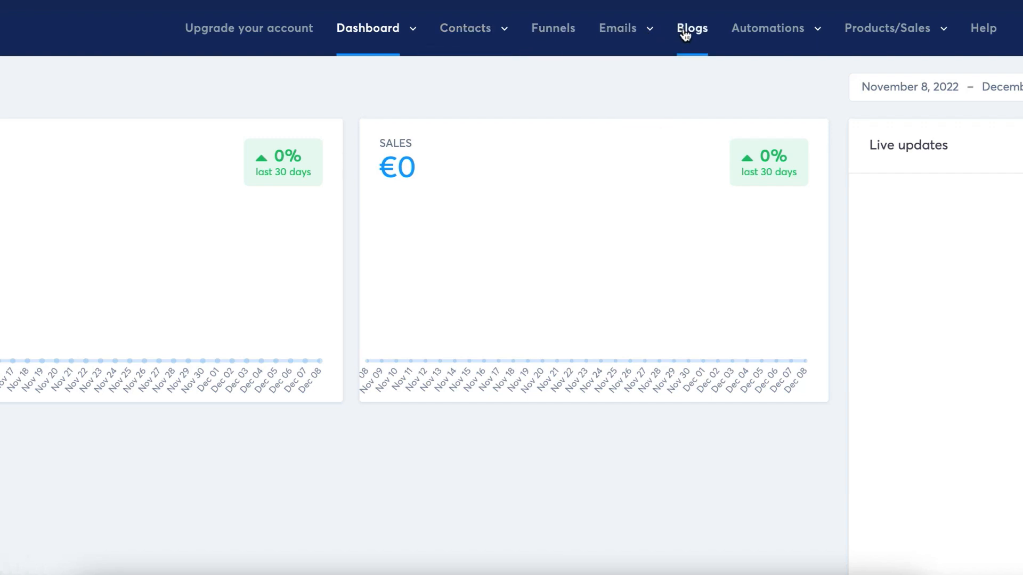
pyautogui.click(886, 28)
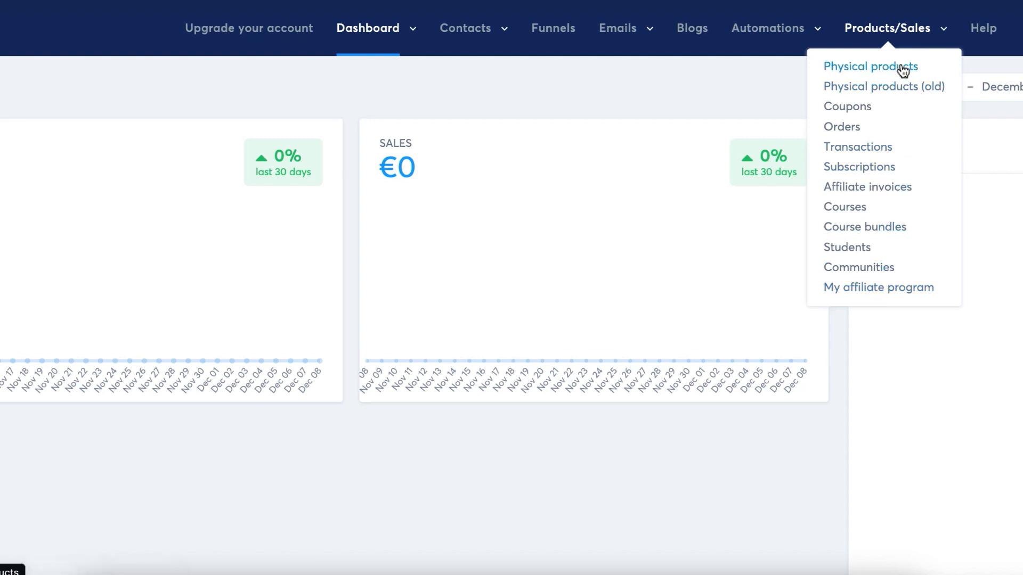
pyautogui.moveTo(878, 288)
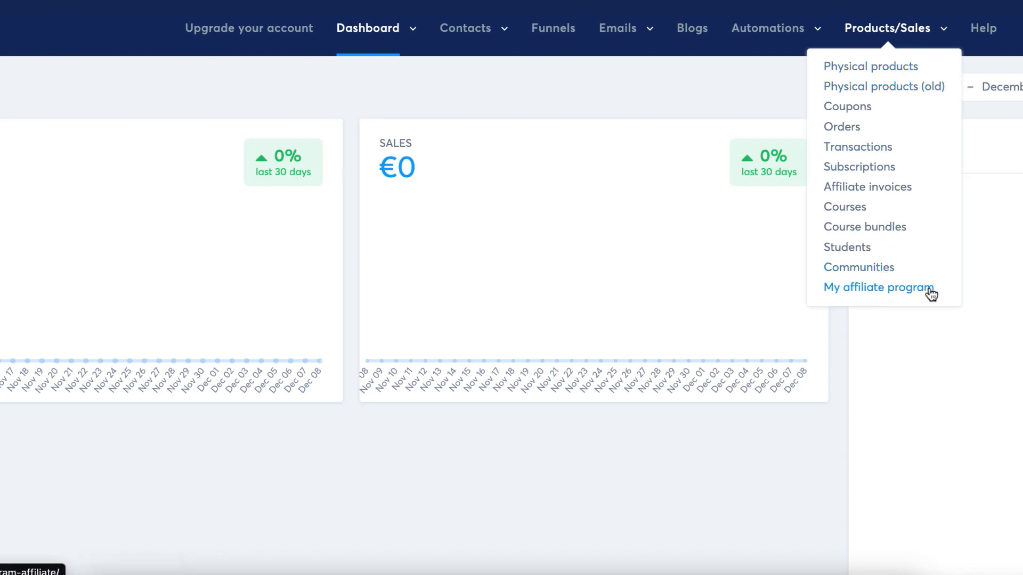
pyautogui.moveTo(892, 63)
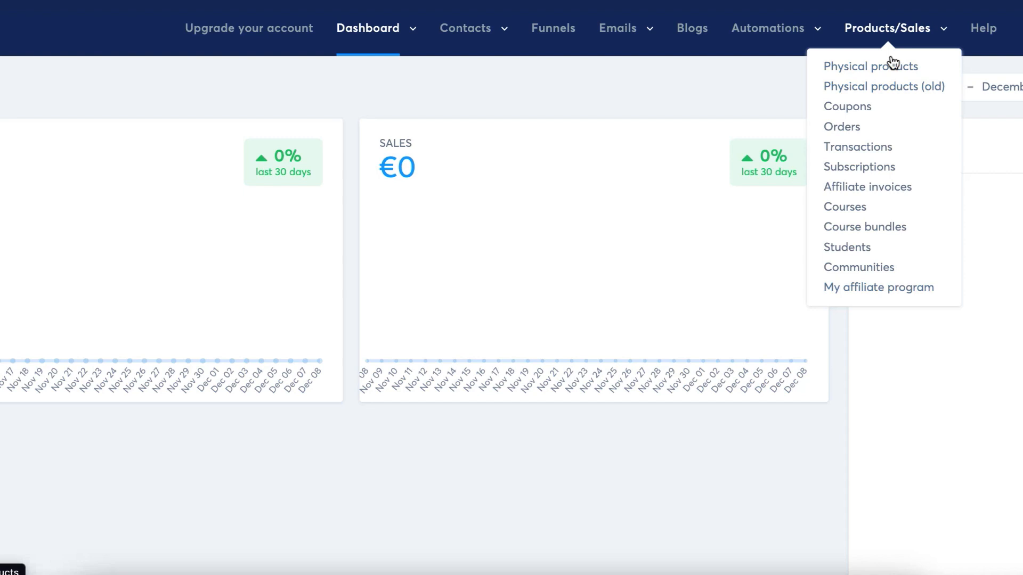
pyautogui.click(612, 63)
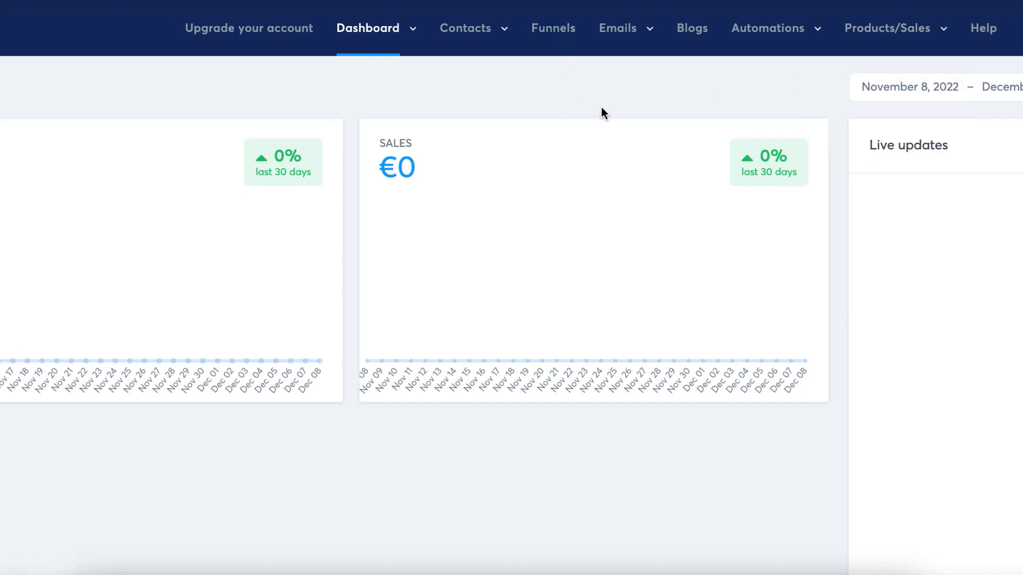
pyautogui.click(553, 27)
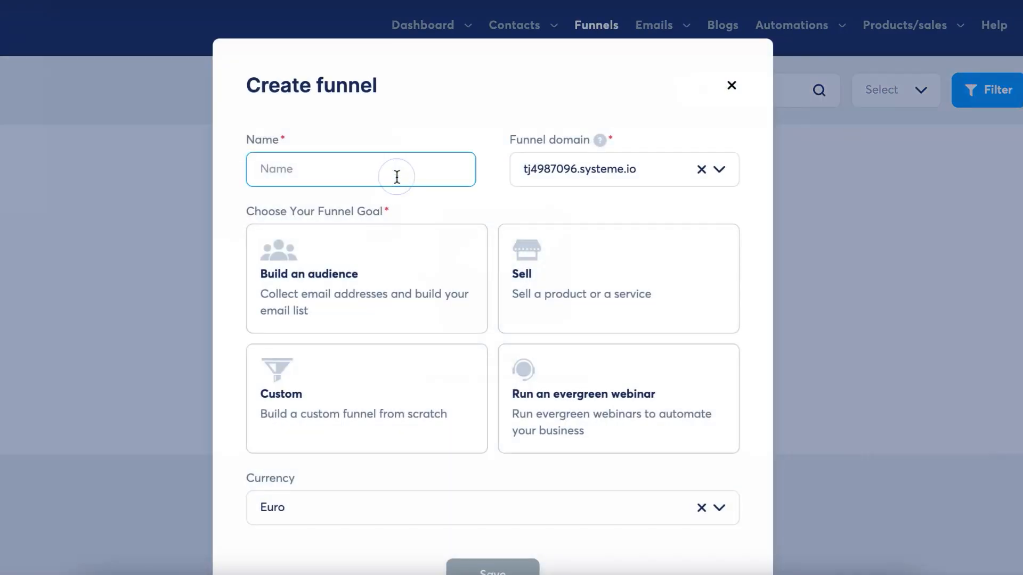
# Name the funnel 'Youtube Test Funnel', choose the build-an-audience goal, and save it
pyautogui.write('Youtube Test Funnel')
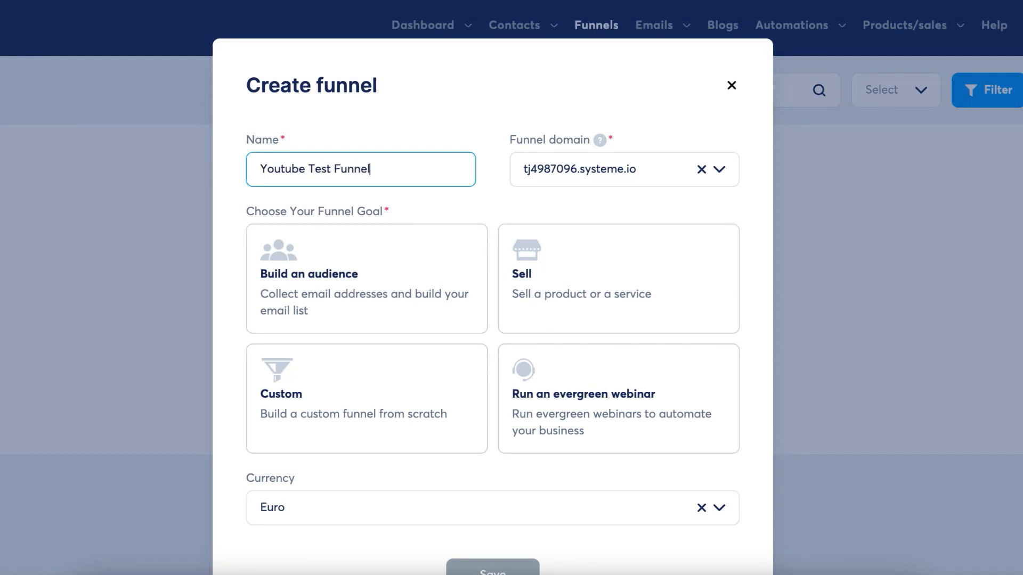
pyautogui.click(366, 278)
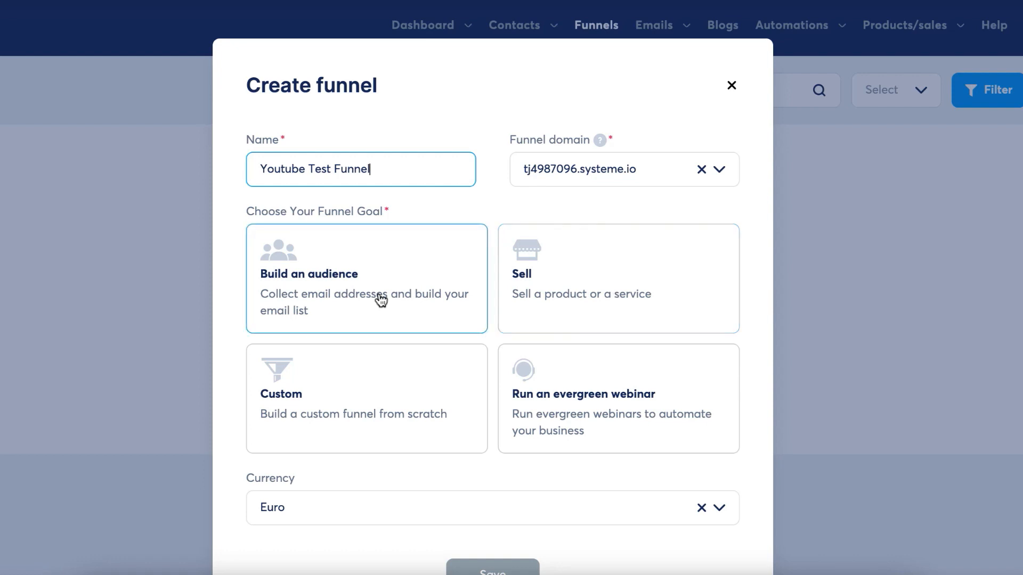
pyautogui.click(618, 278)
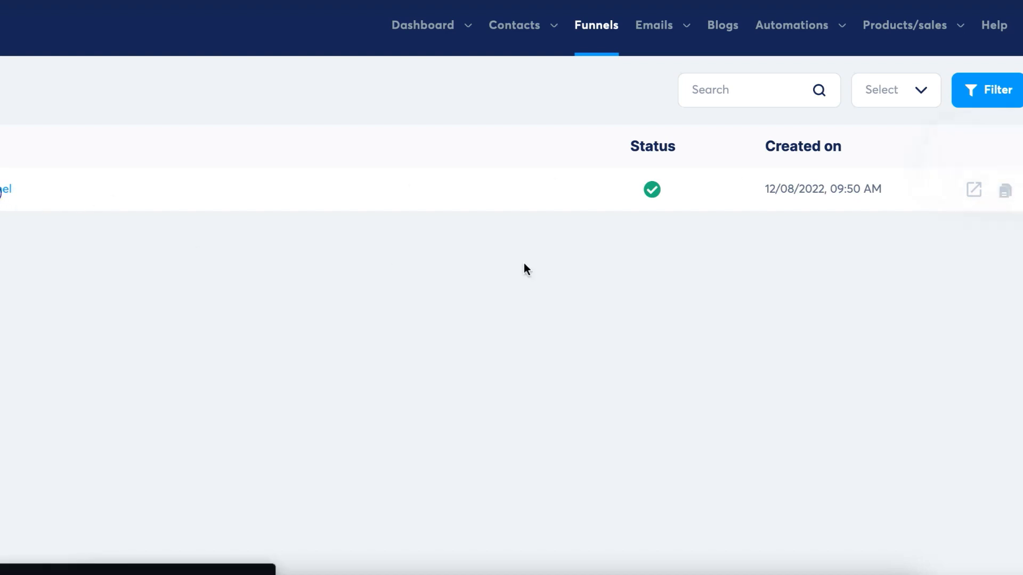
# Open Youtube Test Funnel and scroll its first-step course offer page
pyautogui.click(7, 189)
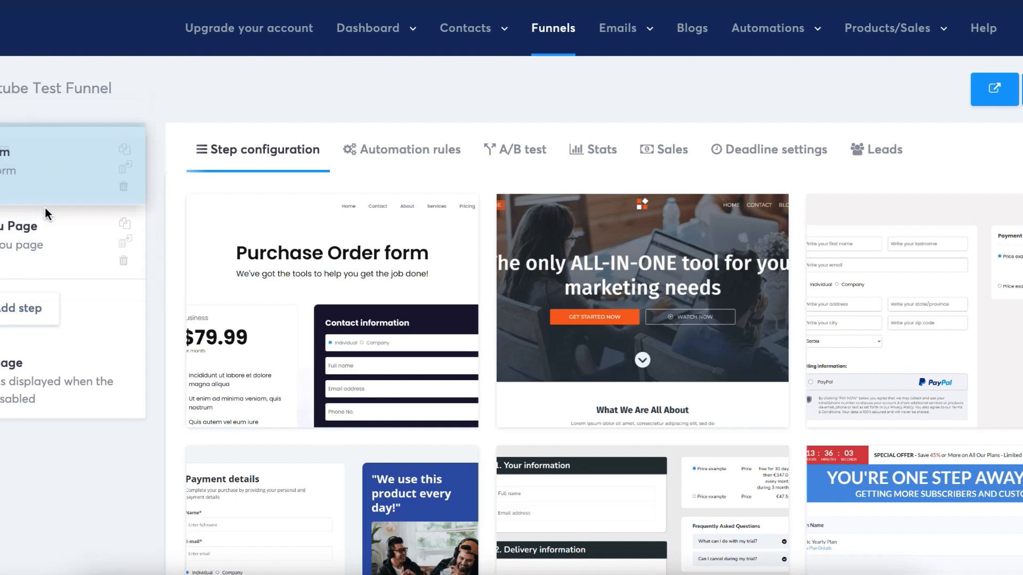
pyautogui.moveTo(315, 166)
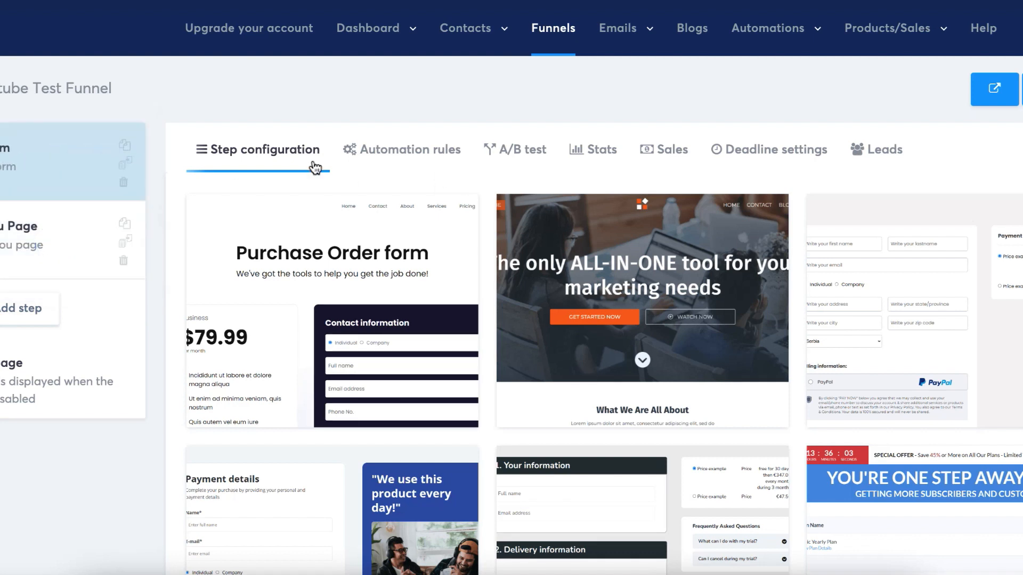
pyautogui.moveTo(404, 253)
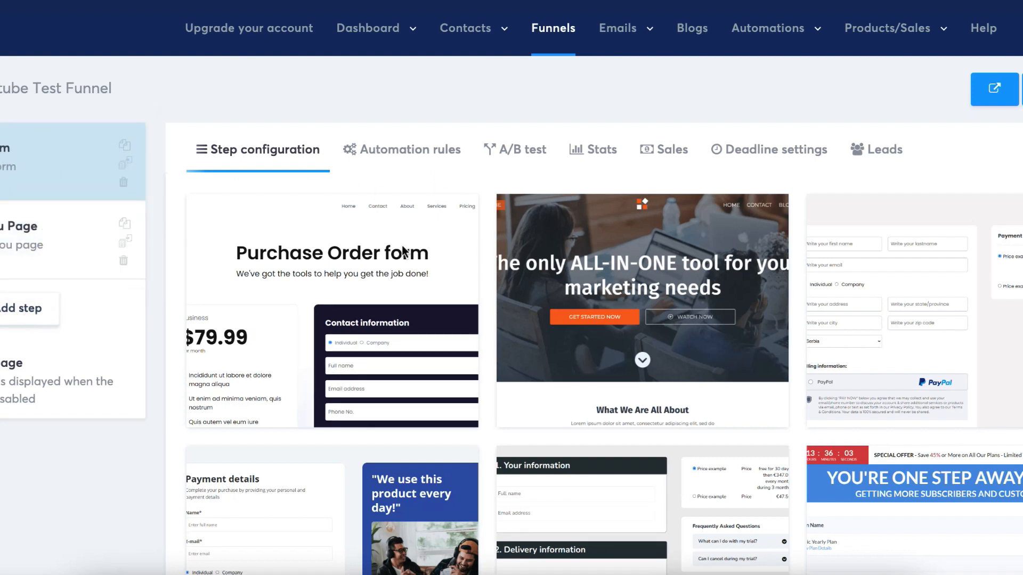
pyautogui.moveTo(168, 250)
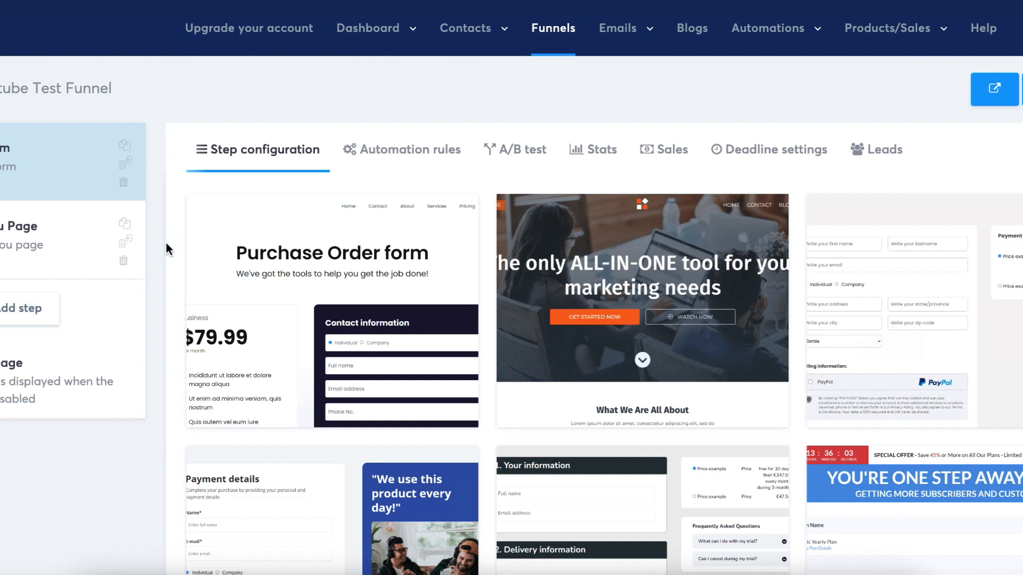
pyautogui.scroll(-3)
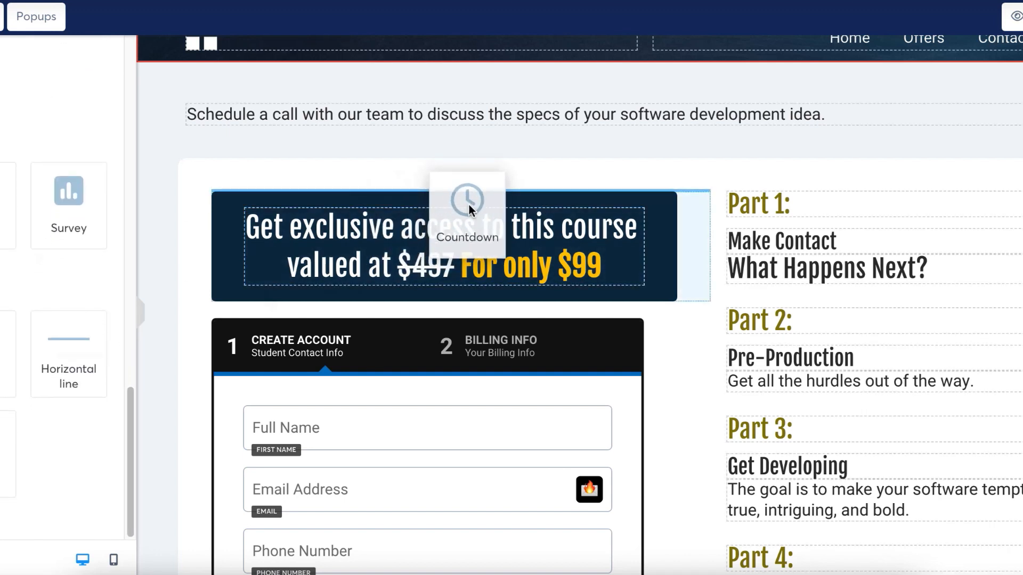
# Place a countdown timer above the course headline, then select the headline text
pyautogui.click(467, 199)
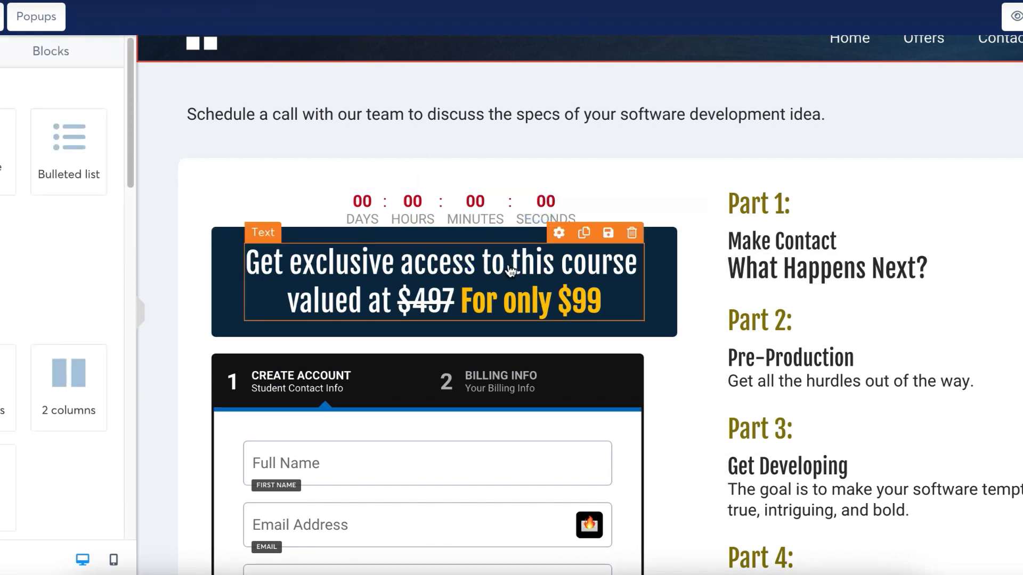
pyautogui.click(442, 280)
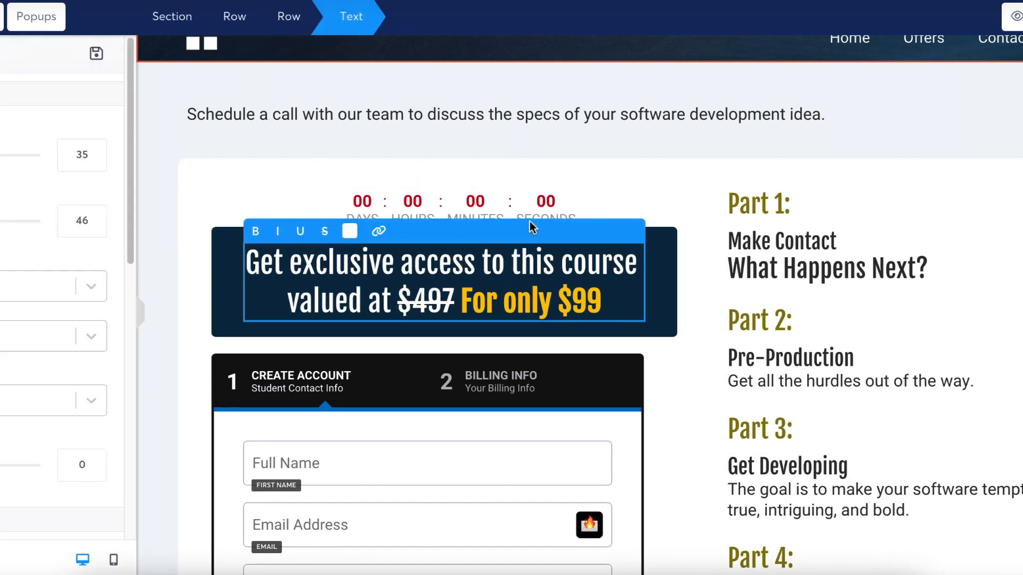
pyautogui.scroll(-3)
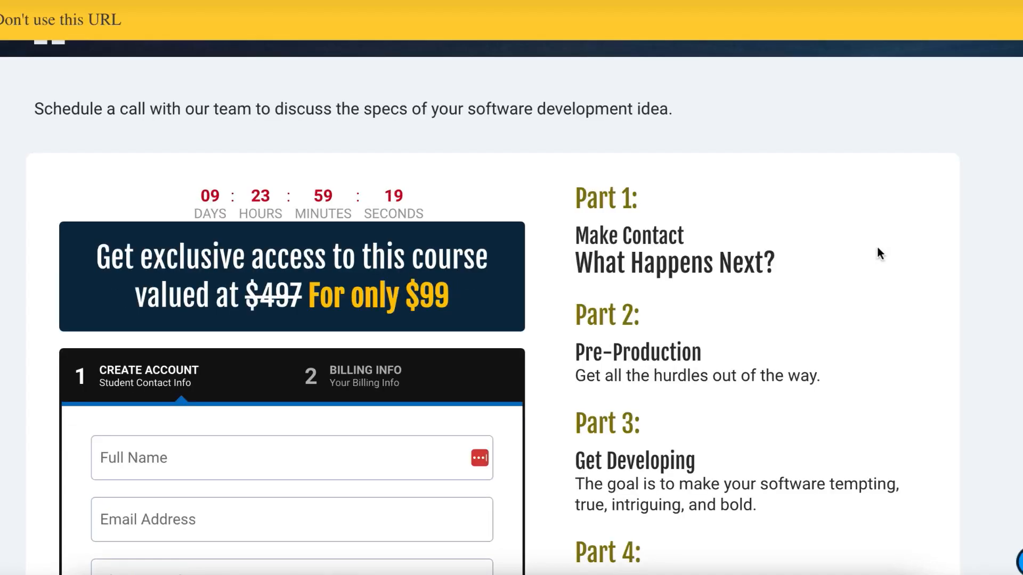
# Scroll the page preview down to the payment badges and support section
pyautogui.scroll(-3)
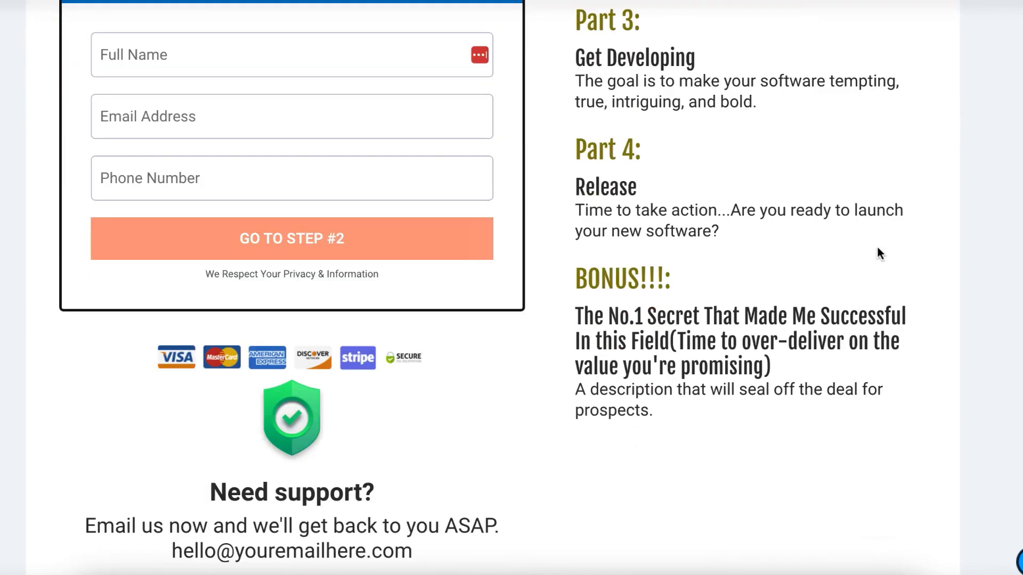
pyautogui.scroll(-3)
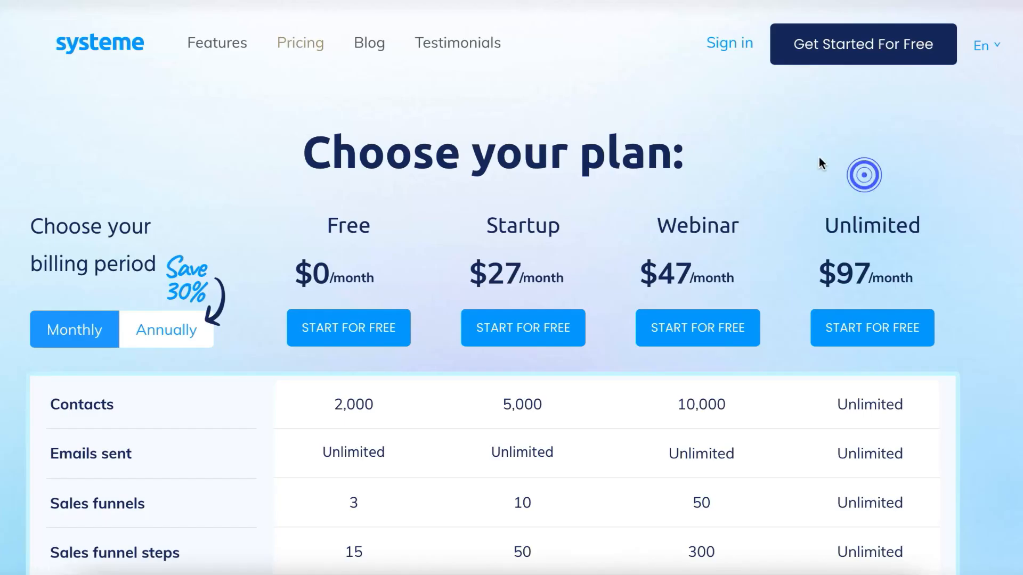
pyautogui.moveTo(467, 213)
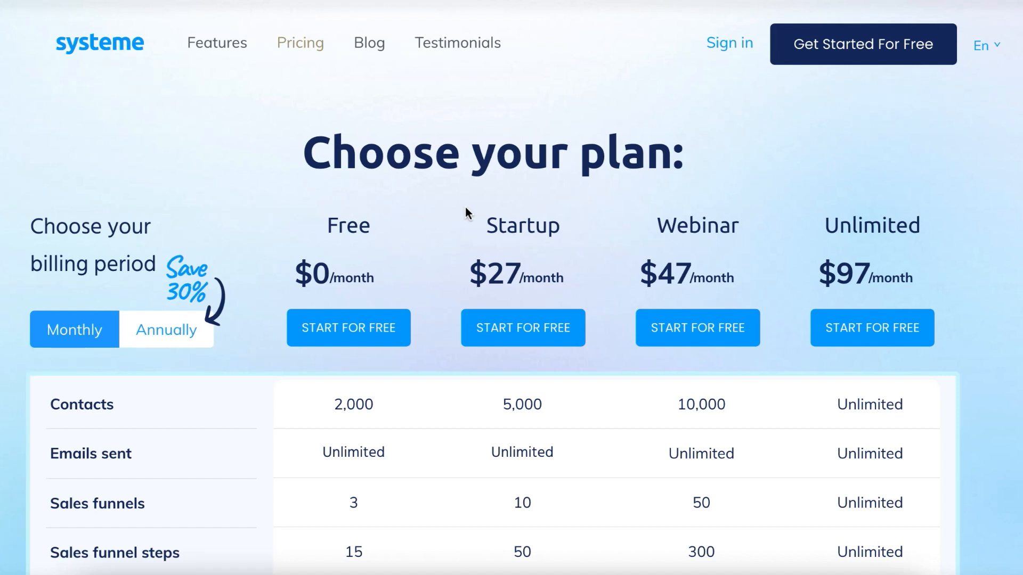
pyautogui.moveTo(407, 308)
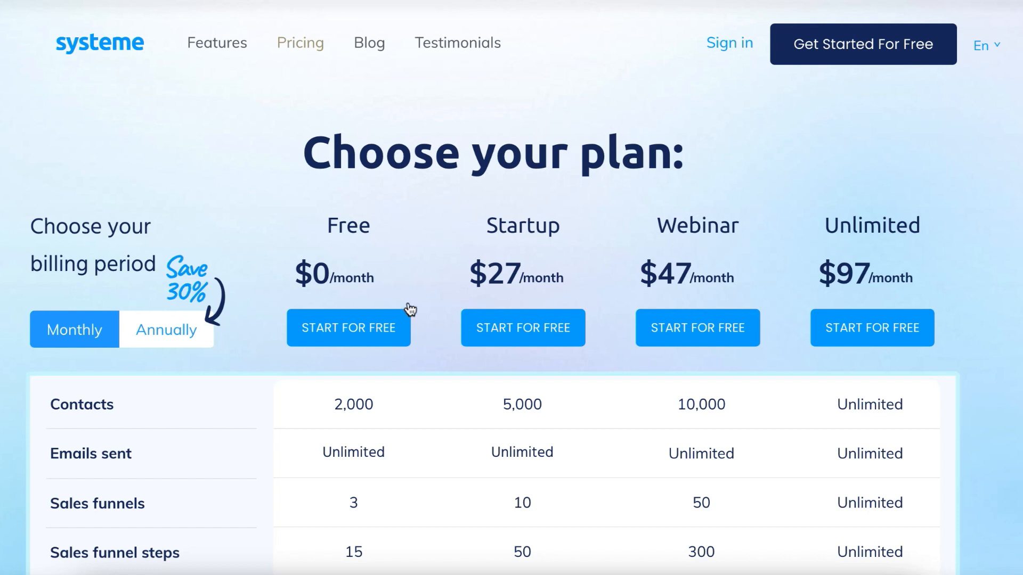
# Scroll the plan comparison through workflow, upsell and payment integration rows
pyautogui.doubleClick(871, 225)
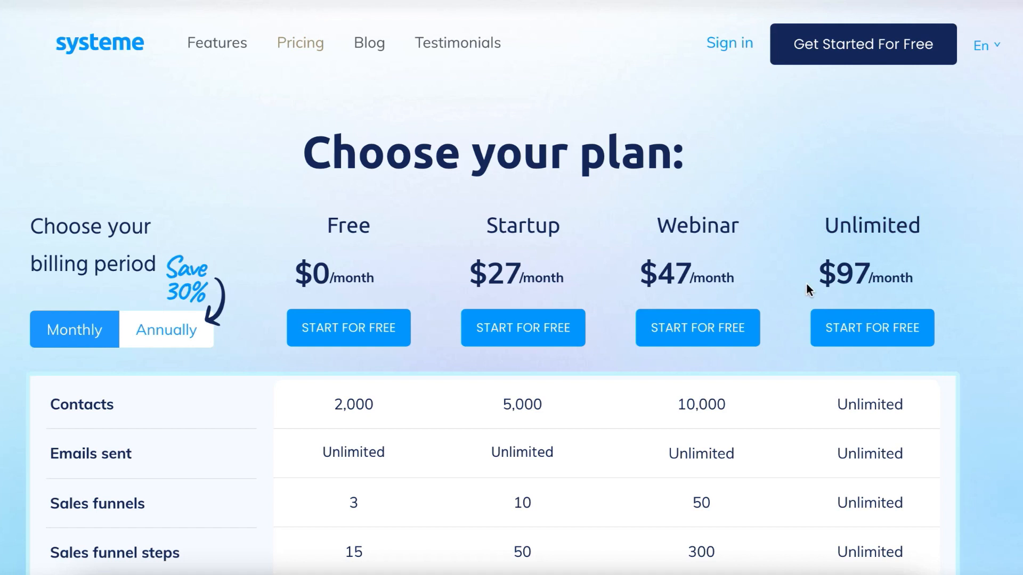
pyautogui.moveTo(975, 302)
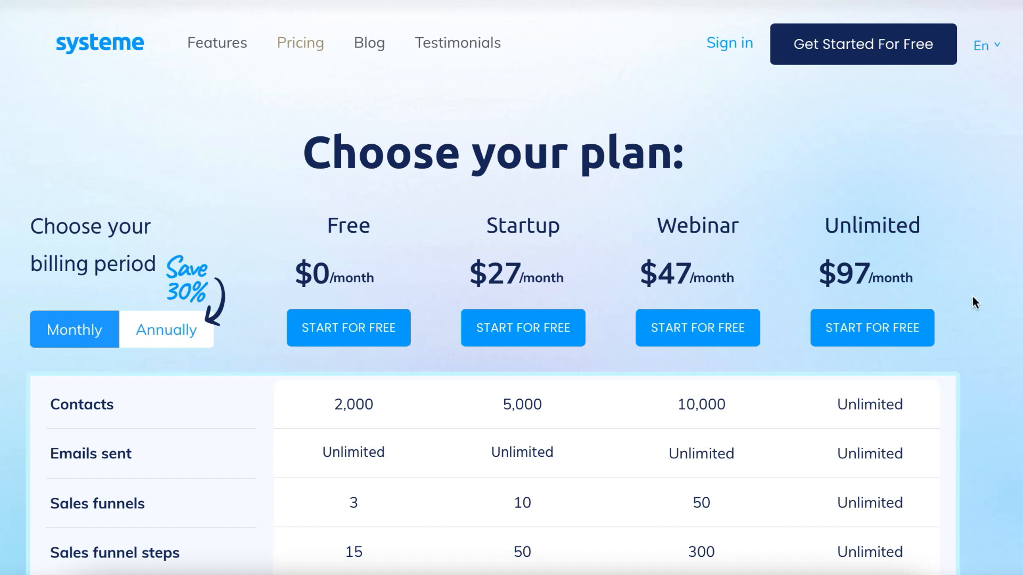
pyautogui.scroll(-3)
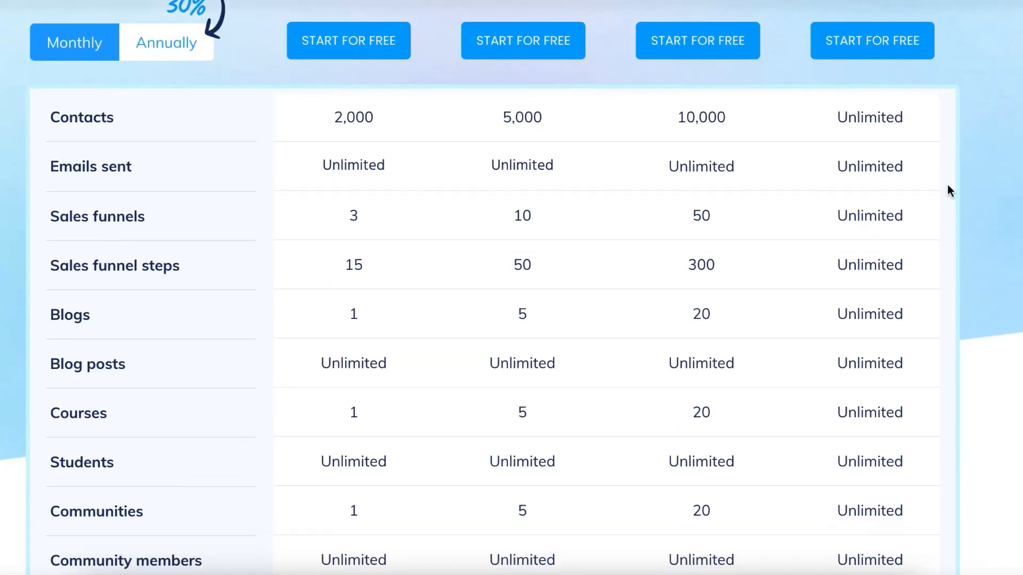
pyautogui.scroll(-3)
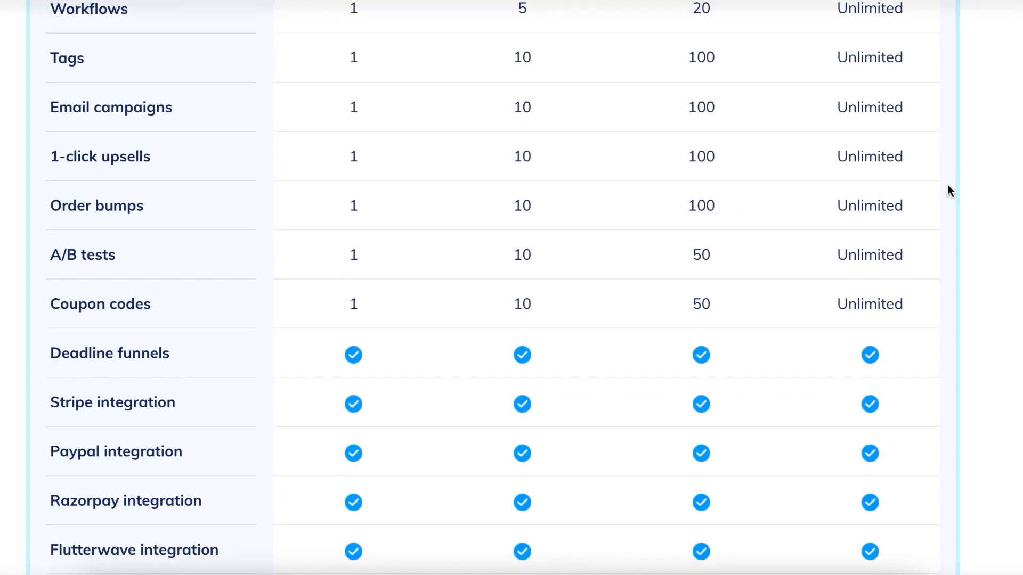
pyautogui.scroll(-3)
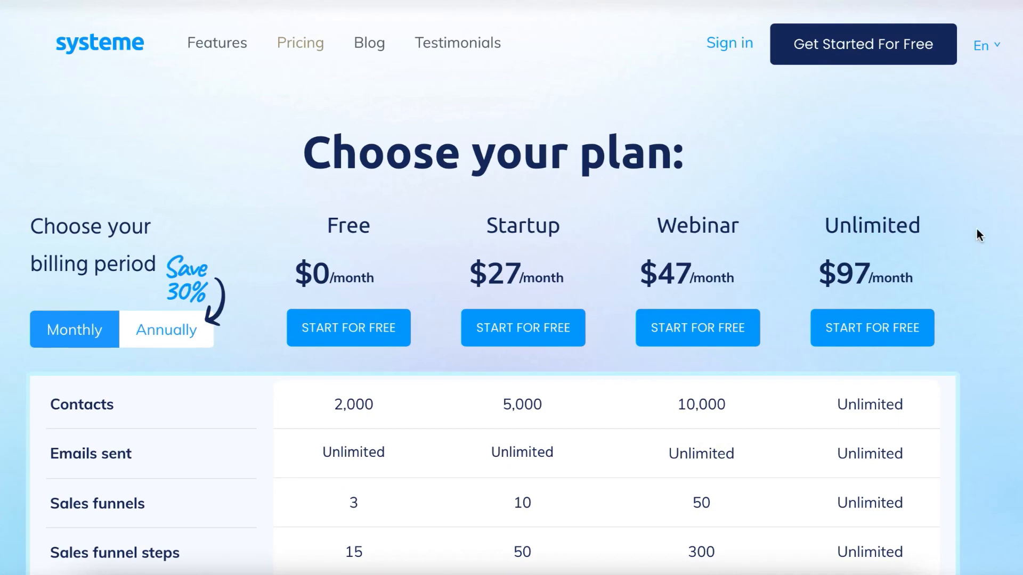
pyautogui.moveTo(899, 220)
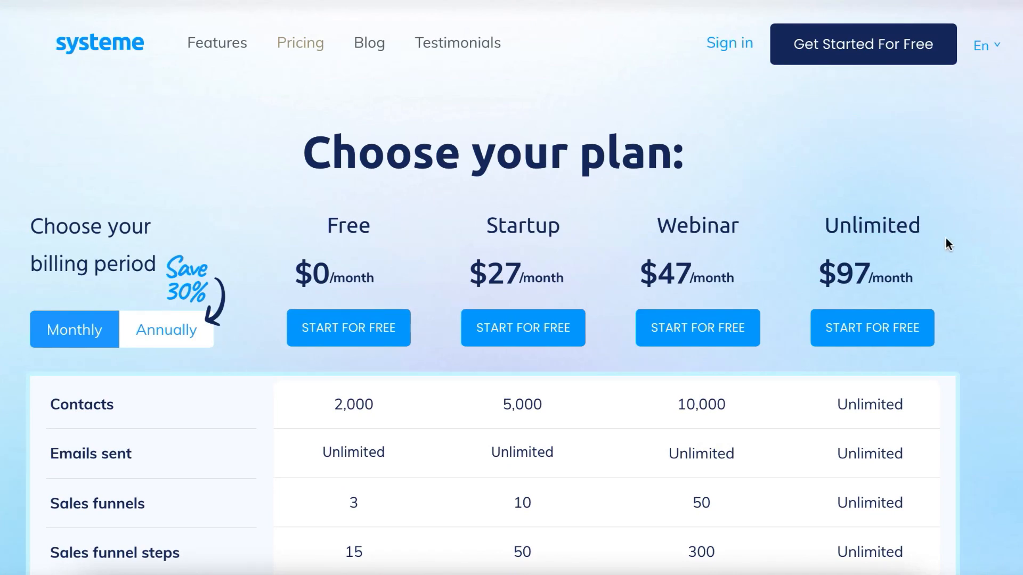
pyautogui.moveTo(967, 247)
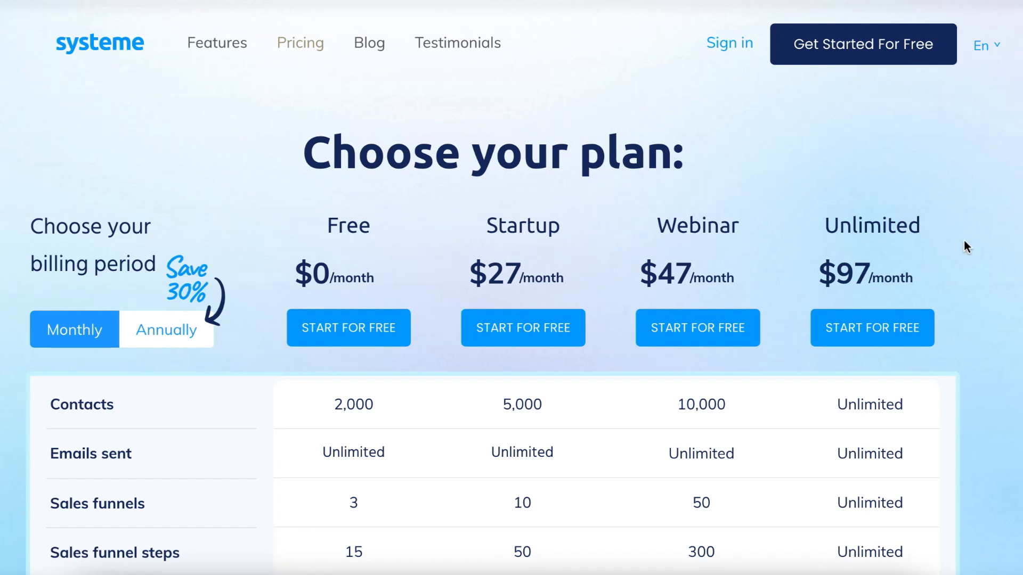